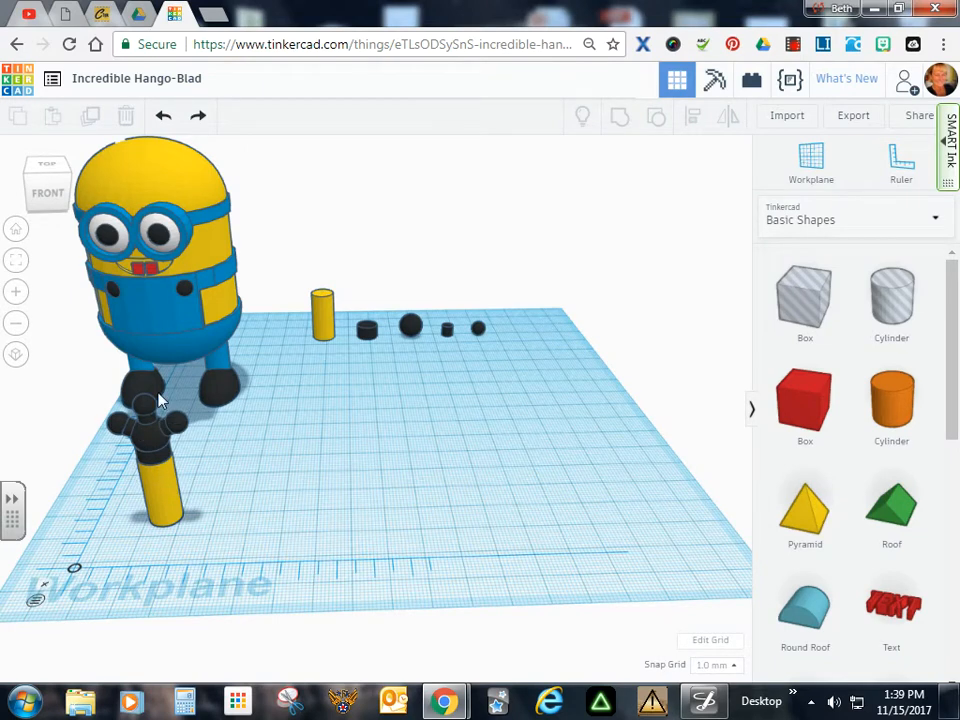
pyautogui.moveTo(183, 494)
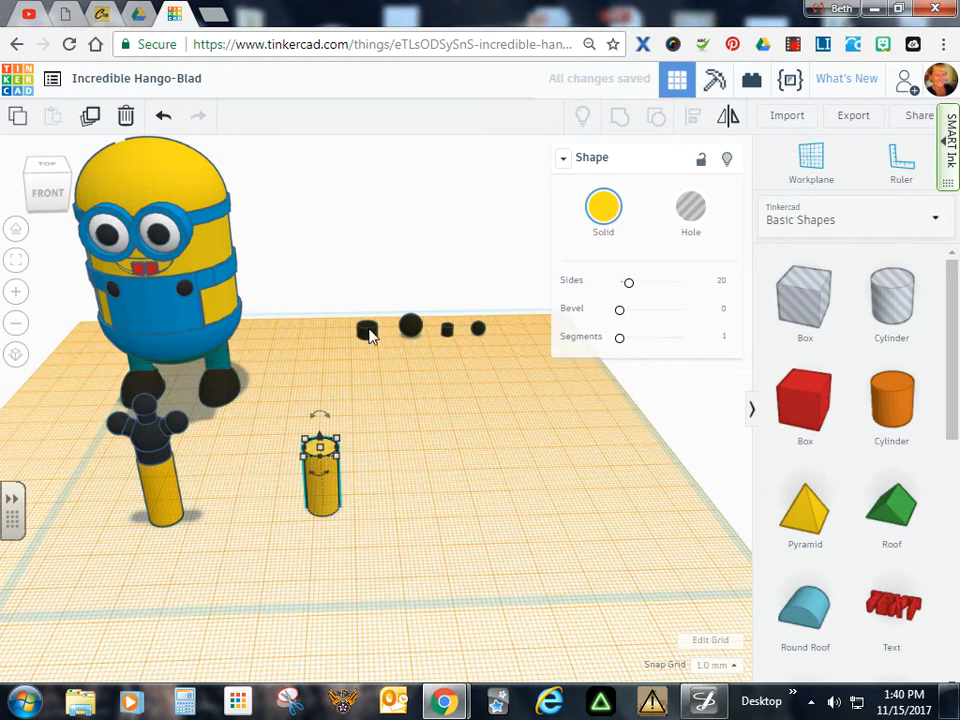
# Place the black wrist cylinder on the yellow arm and group them with Multicolor on
pyautogui.moveTo(365, 330); pyautogui.dragTo(368, 462)
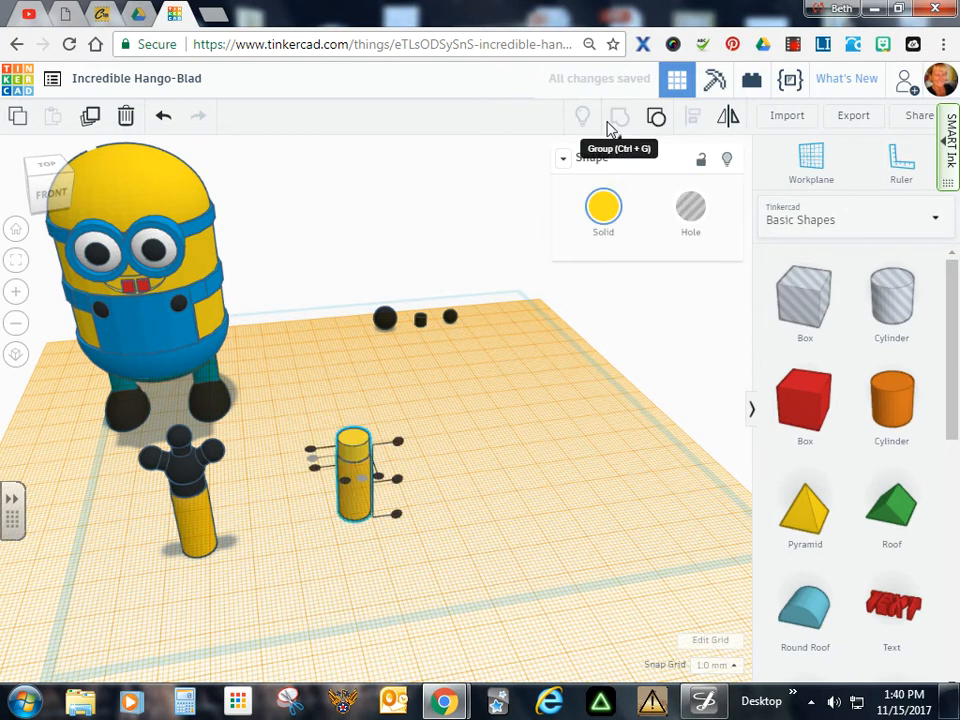
pyautogui.click(602, 208)
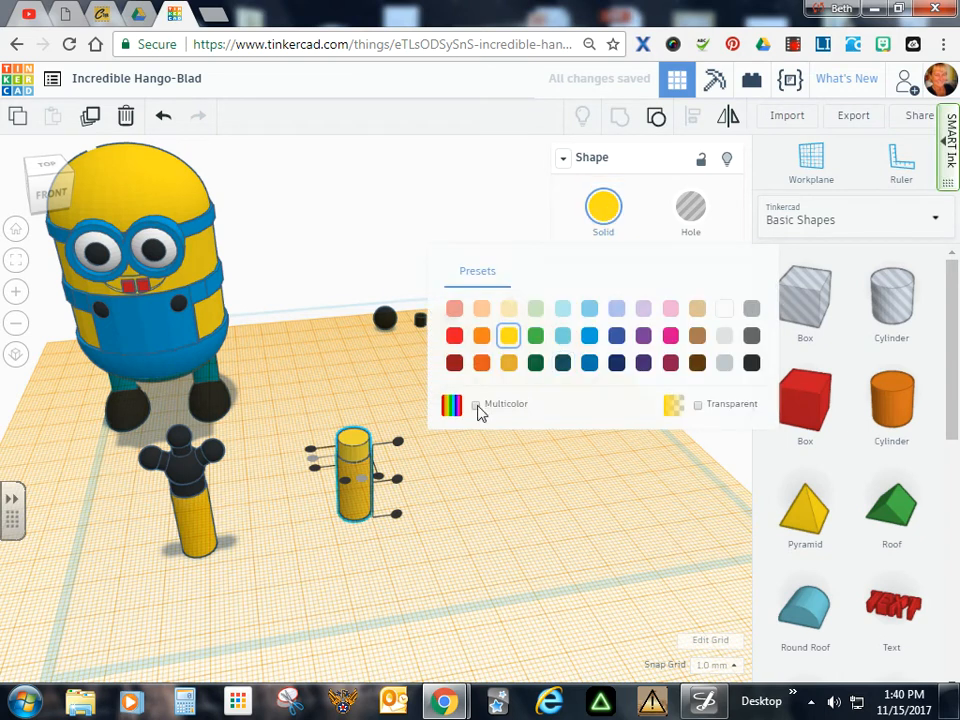
pyautogui.click(475, 404)
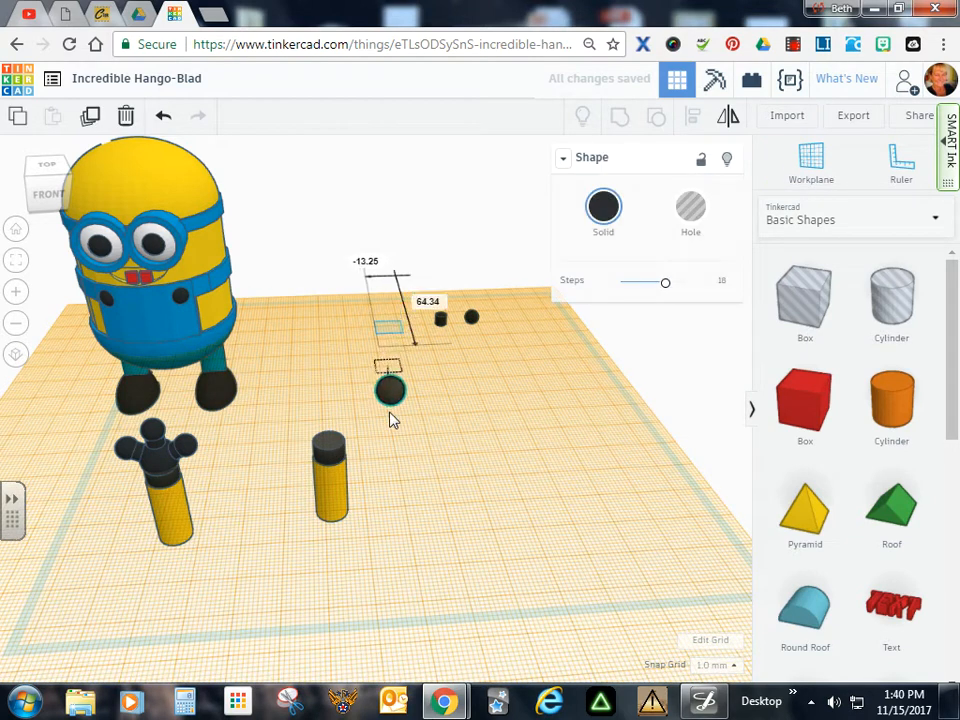
# Move the black sphere over the arm and raise it onto the wrist top
pyautogui.moveTo(390, 390); pyautogui.dragTo(385, 460)
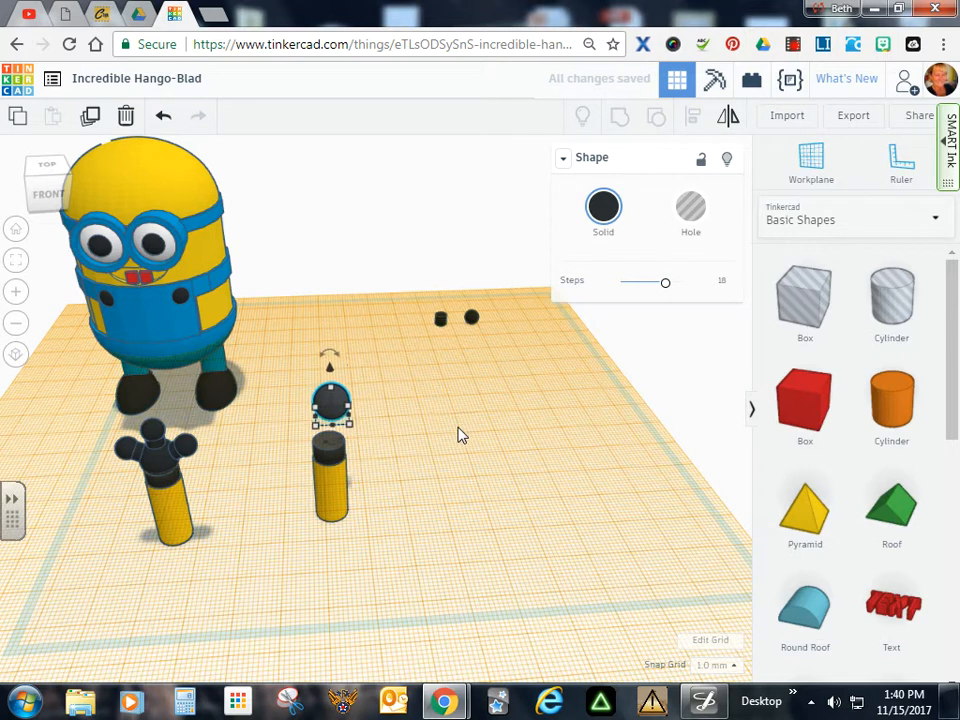
pyautogui.moveTo(332, 405); pyautogui.dragTo(320, 435)
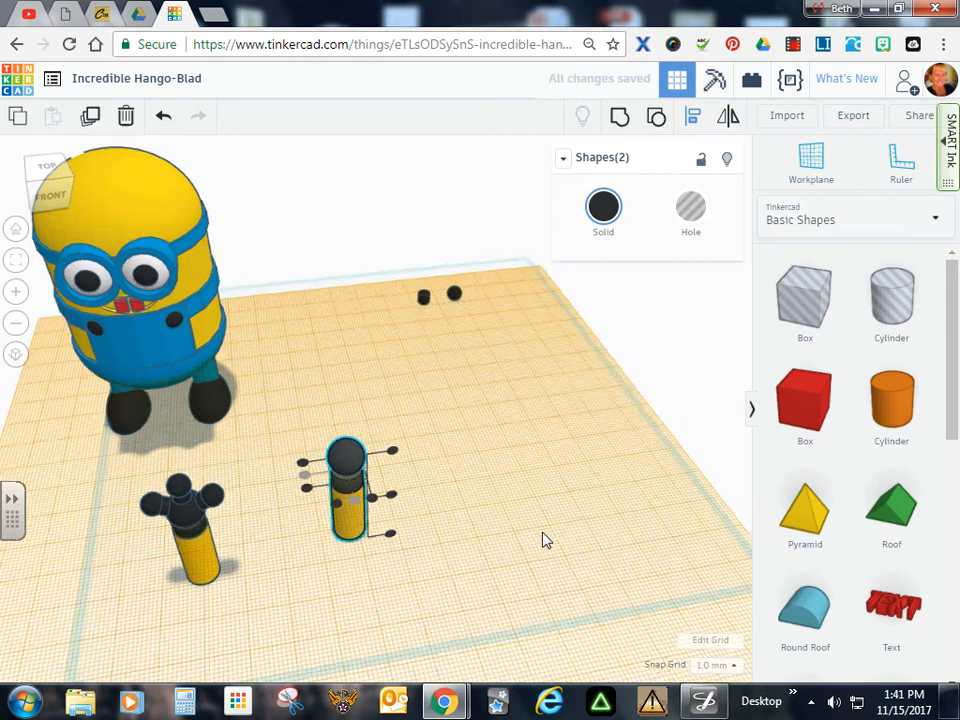
# Zoom in, check the sphere's placement, and group the palm with the arm and wrist
pyautogui.click(14, 291)
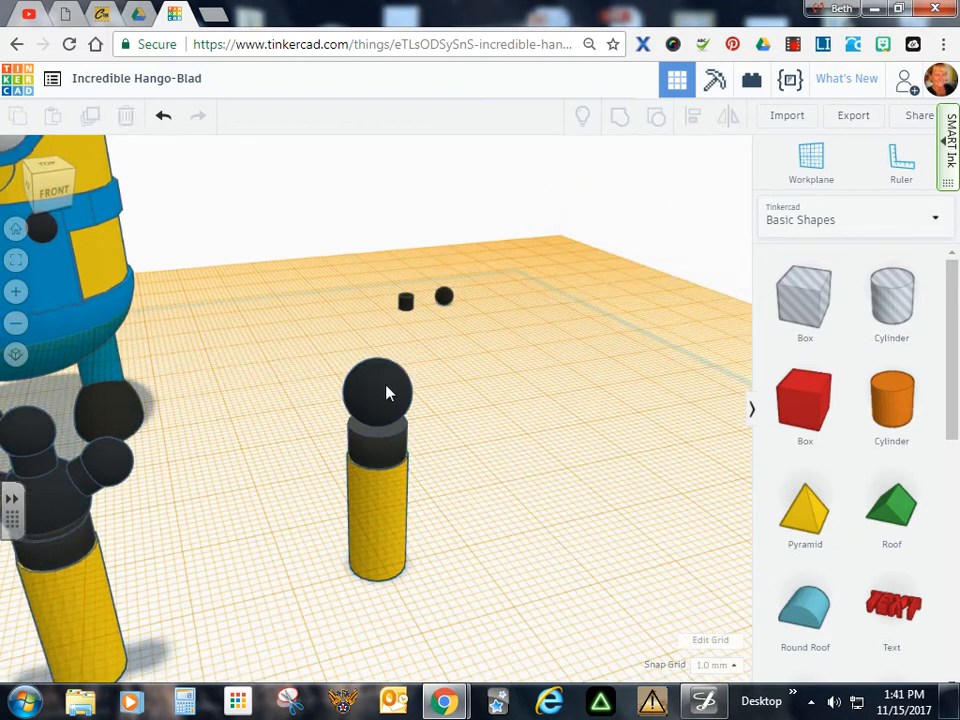
pyautogui.click(380, 392)
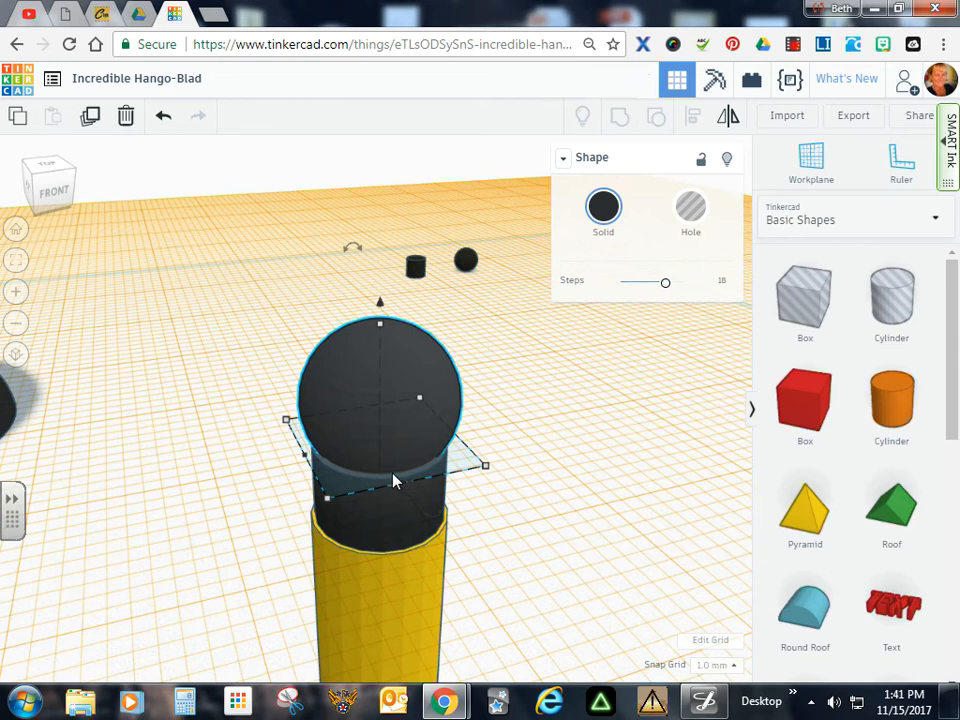
pyautogui.moveTo(592, 458)
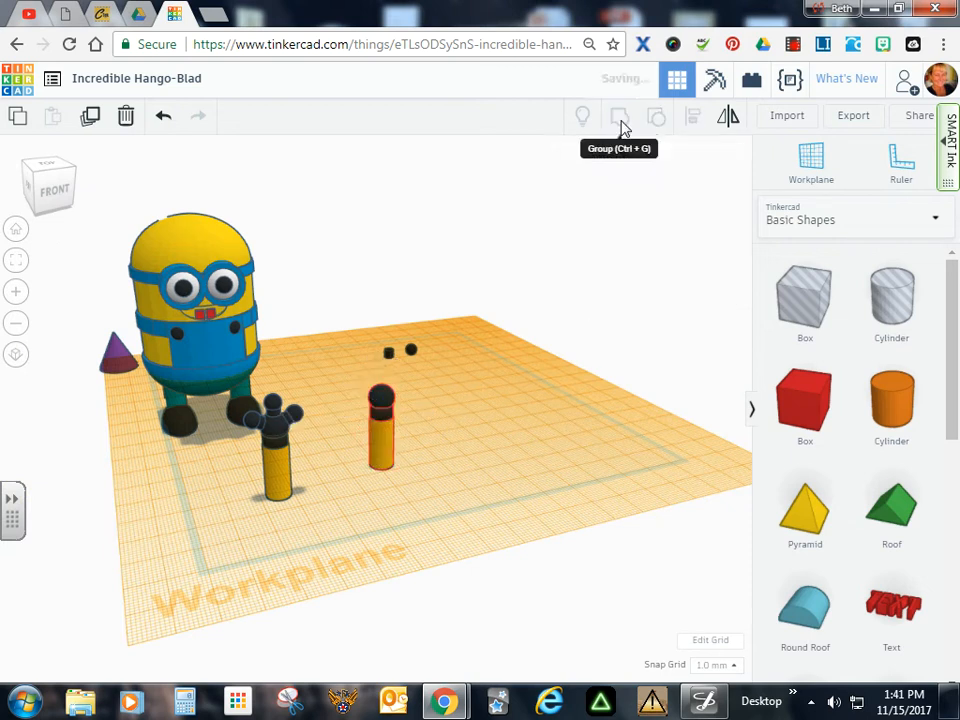
pyautogui.click(381, 430)
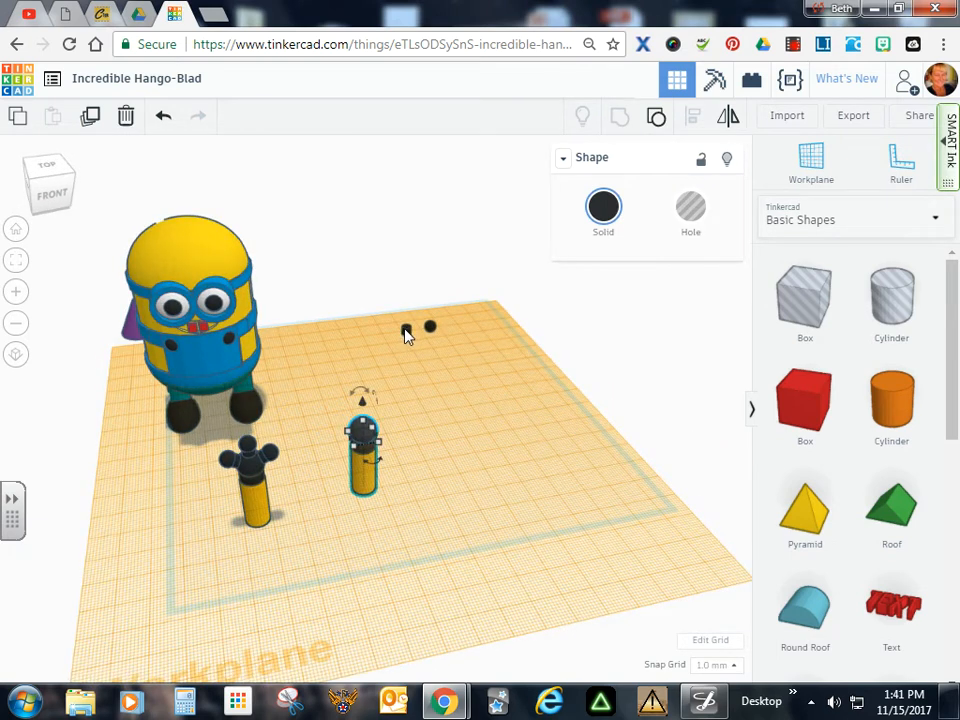
pyautogui.moveTo(738, 225)
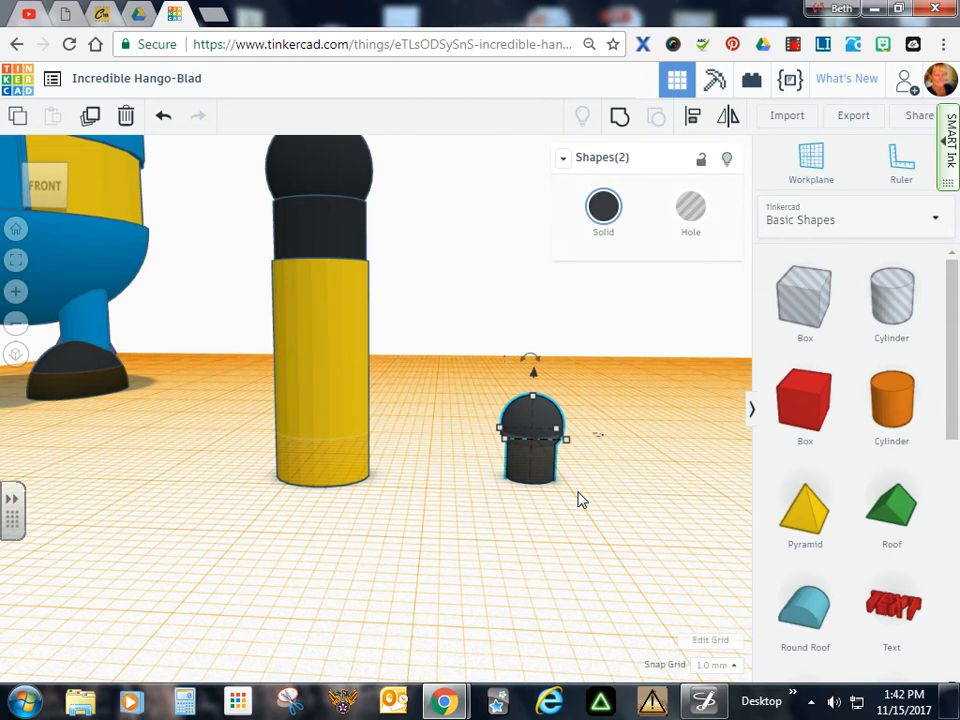
pyautogui.click(690, 117)
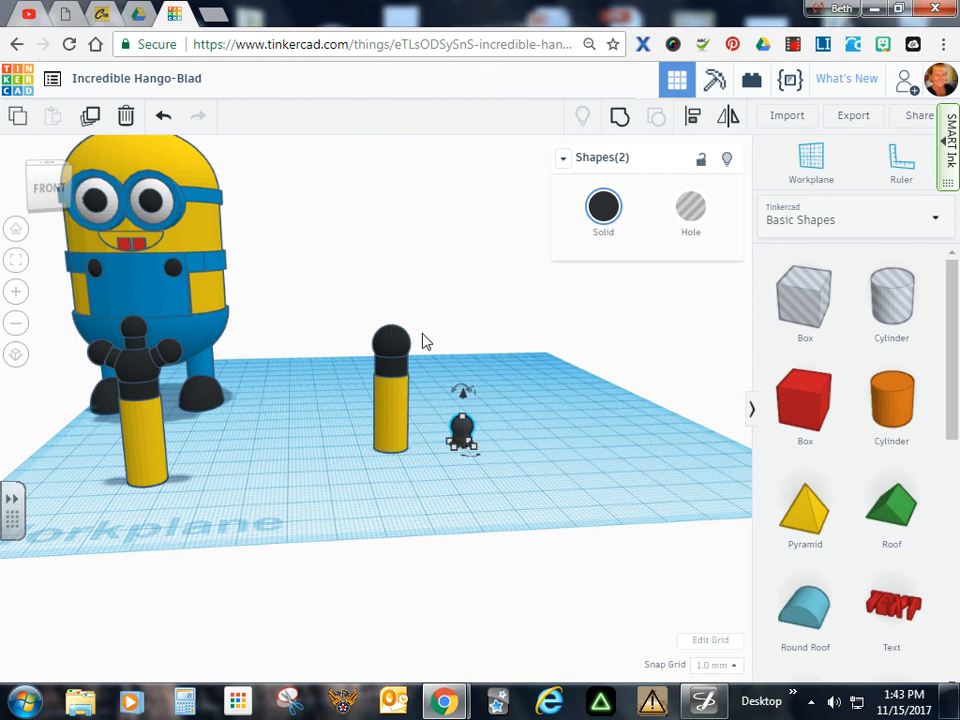
pyautogui.moveTo(346, 322)
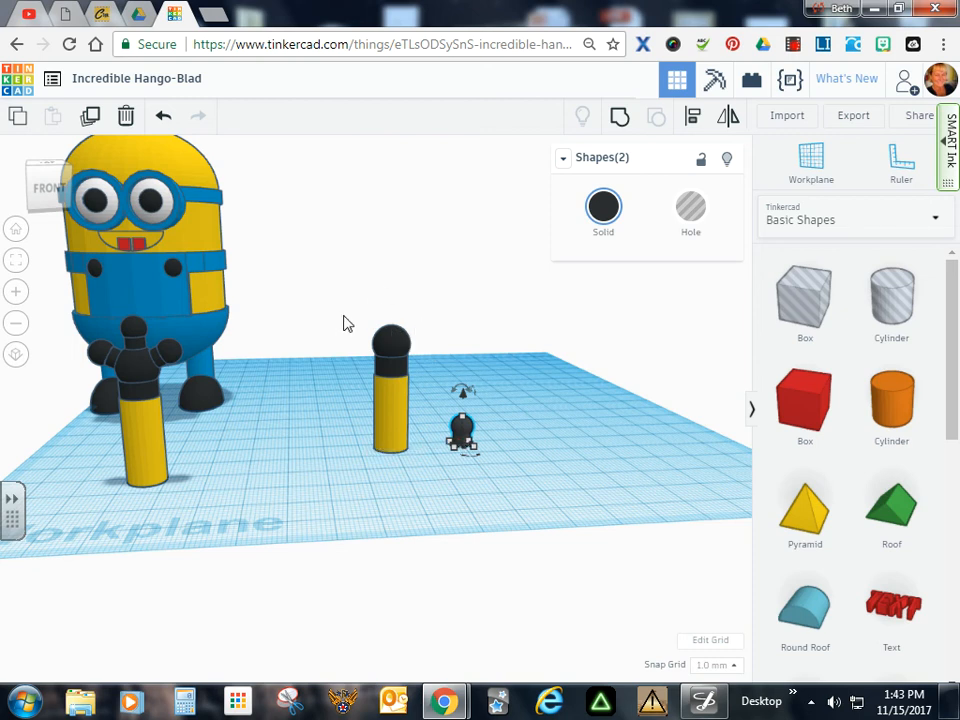